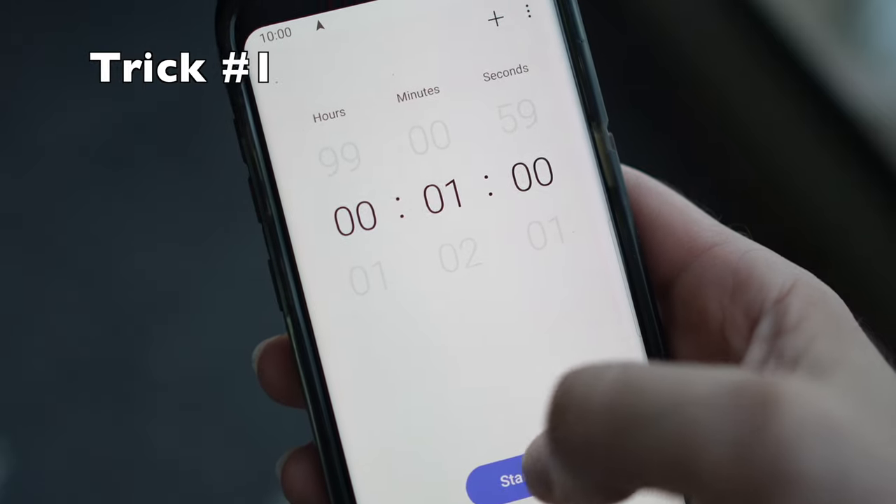
click(511, 479)
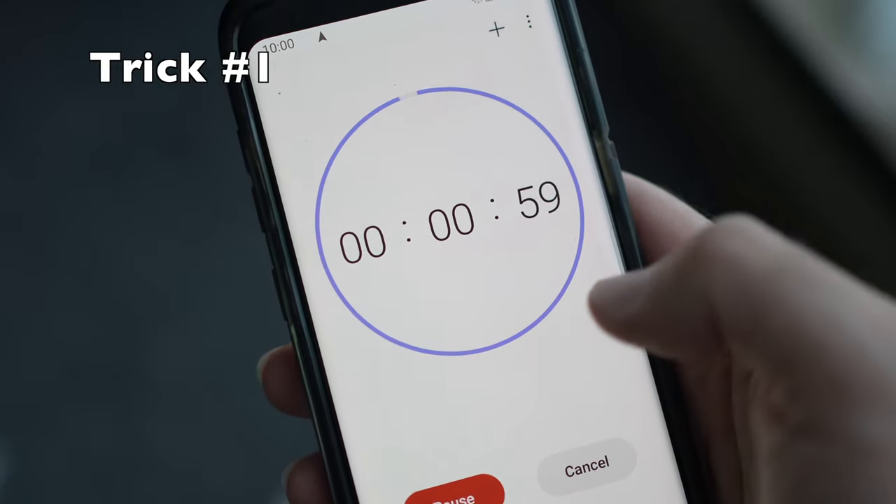